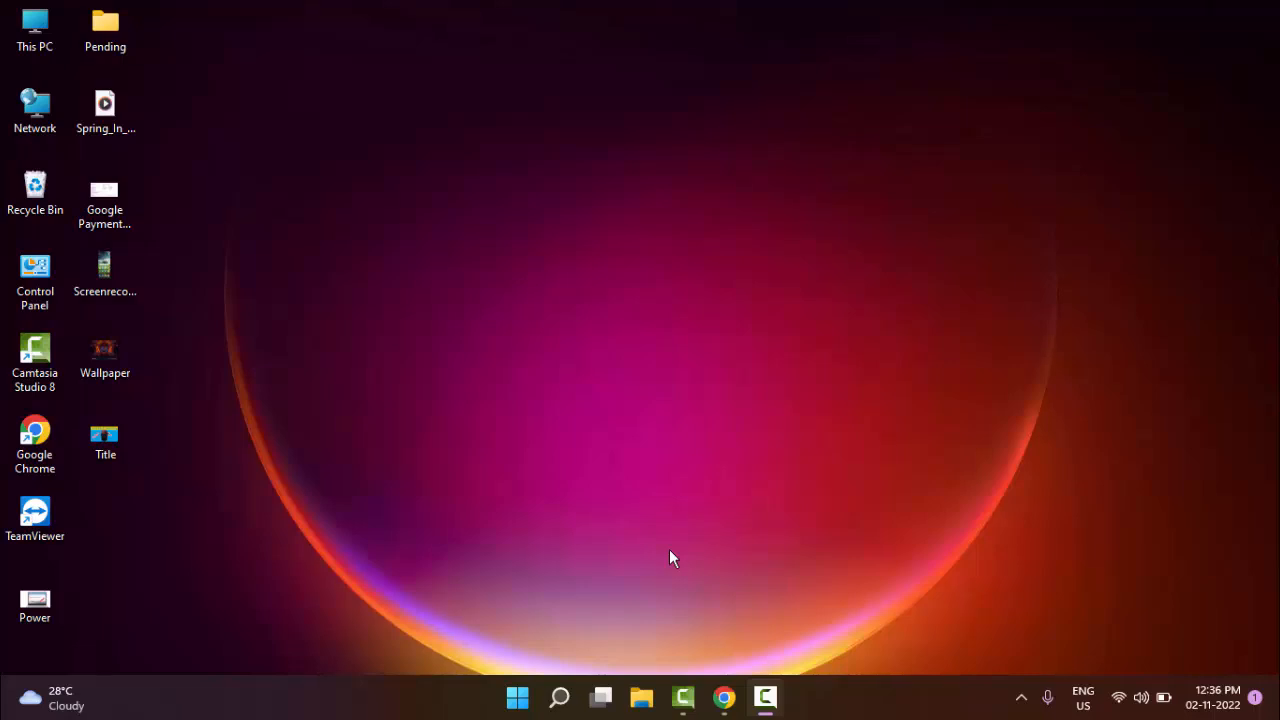
mouse_move(668, 636)
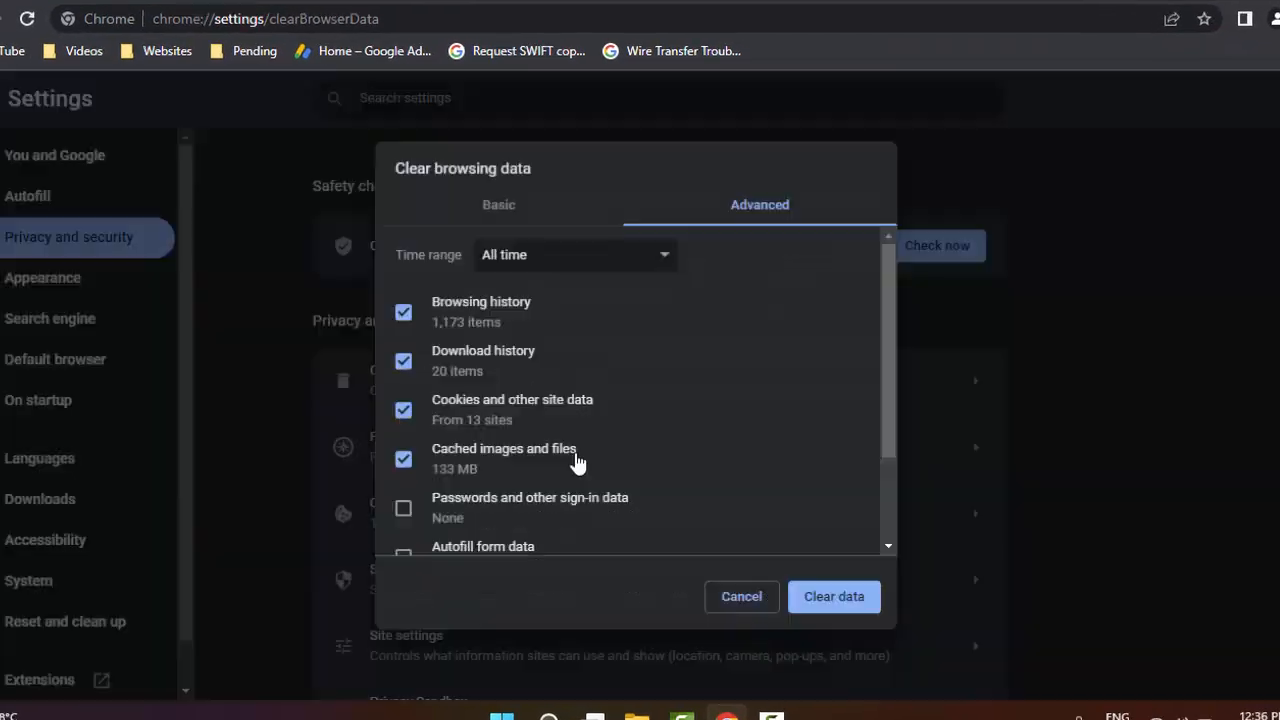
Step: Clear all-time browsing data including history, cookies, cache and extra categories, then close Chrome
left_click(500, 204)
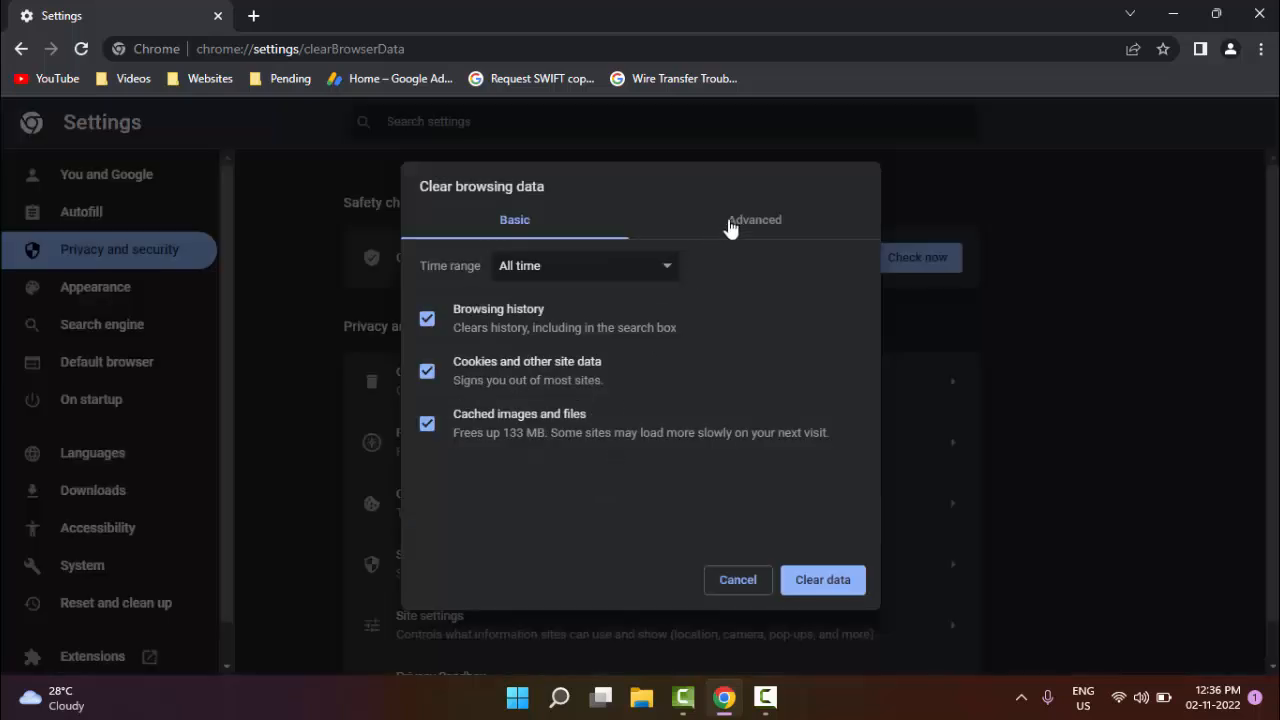
left_click(754, 218)
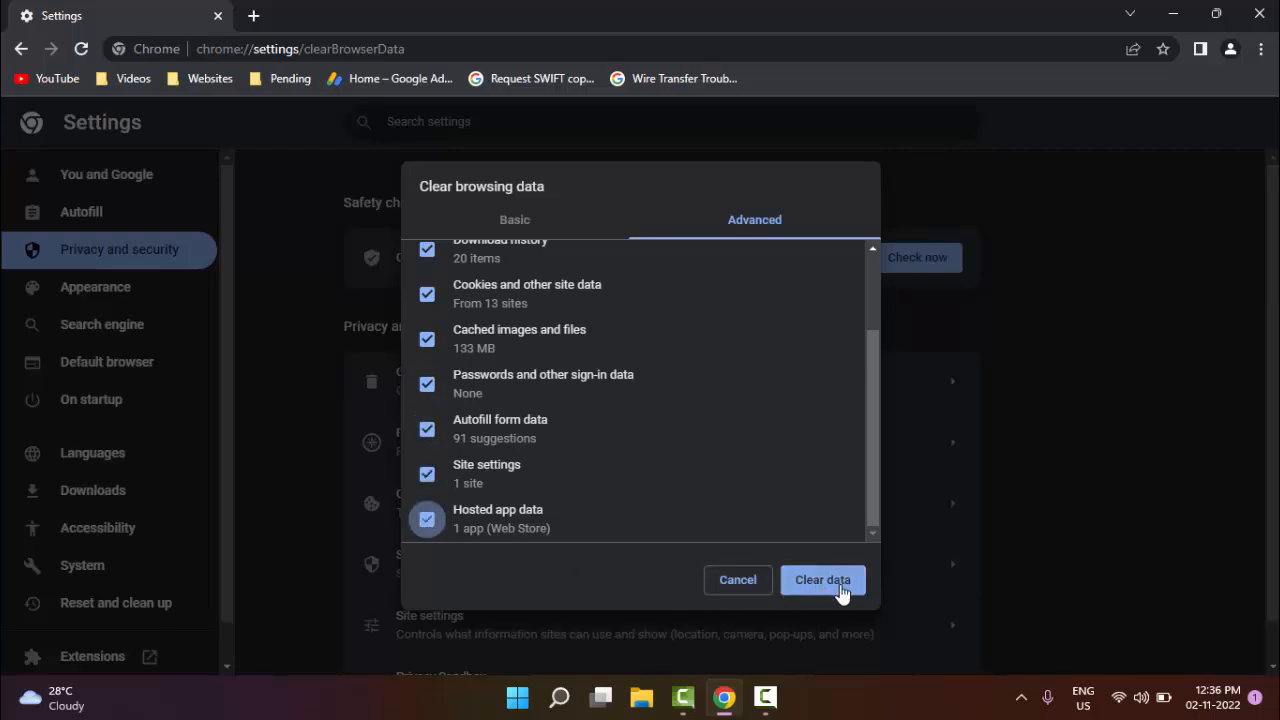
left_click(822, 580)
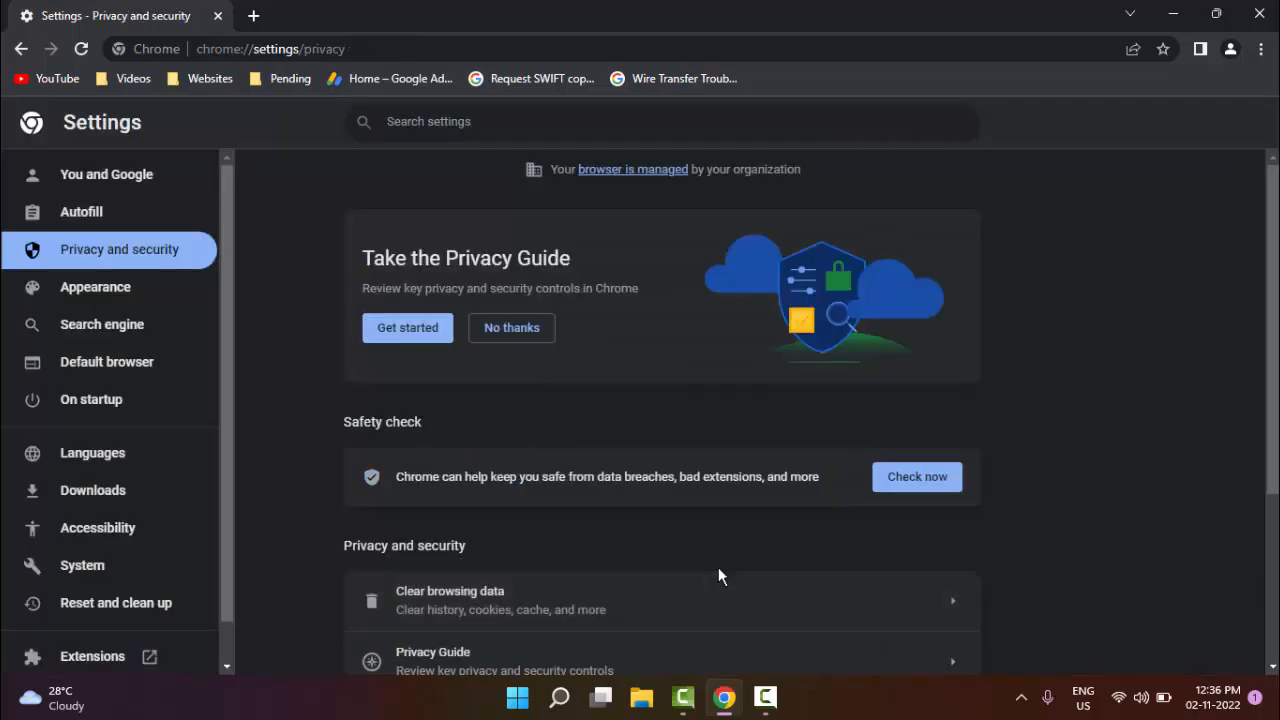
mouse_move(1260, 12)
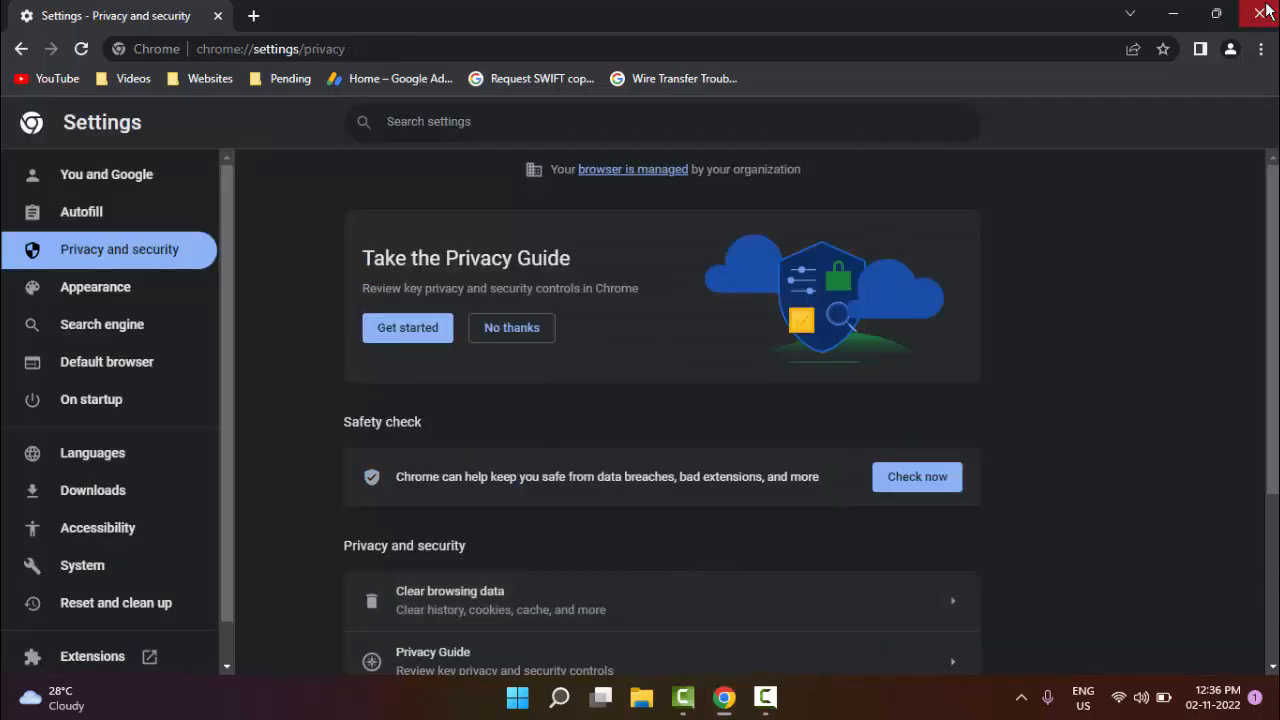
left_click(1264, 12)
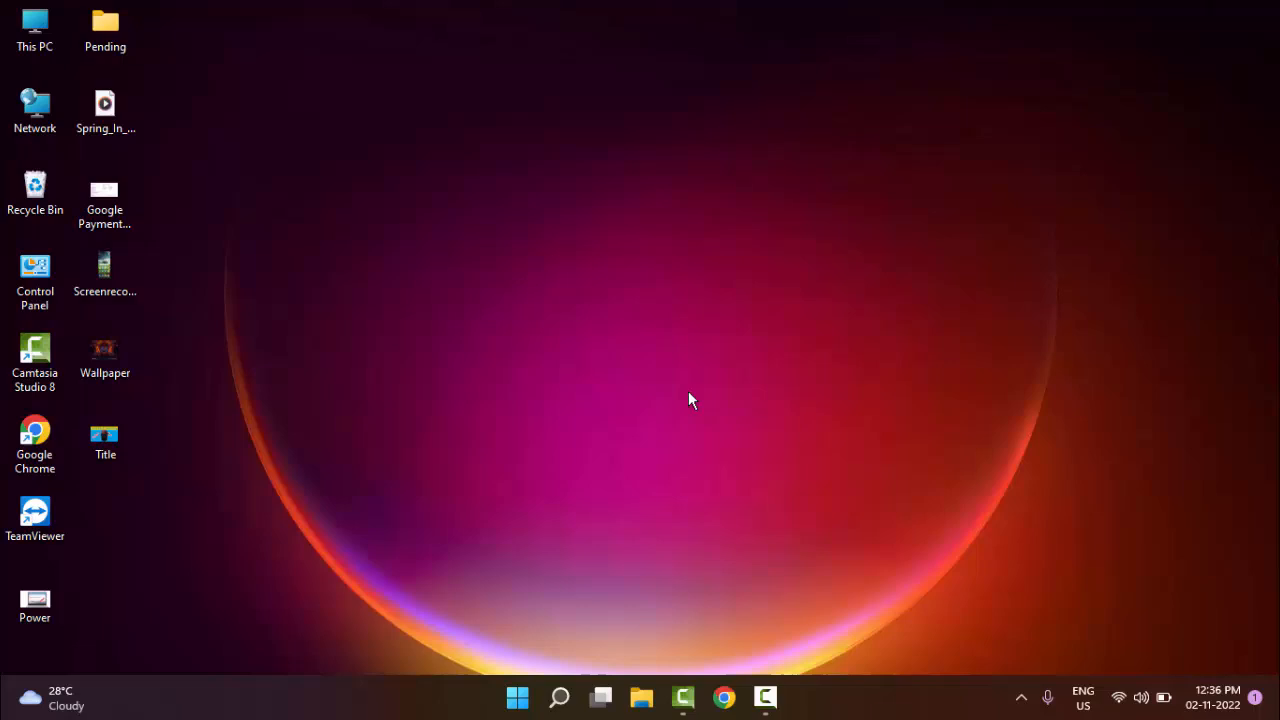
mouse_move(612, 448)
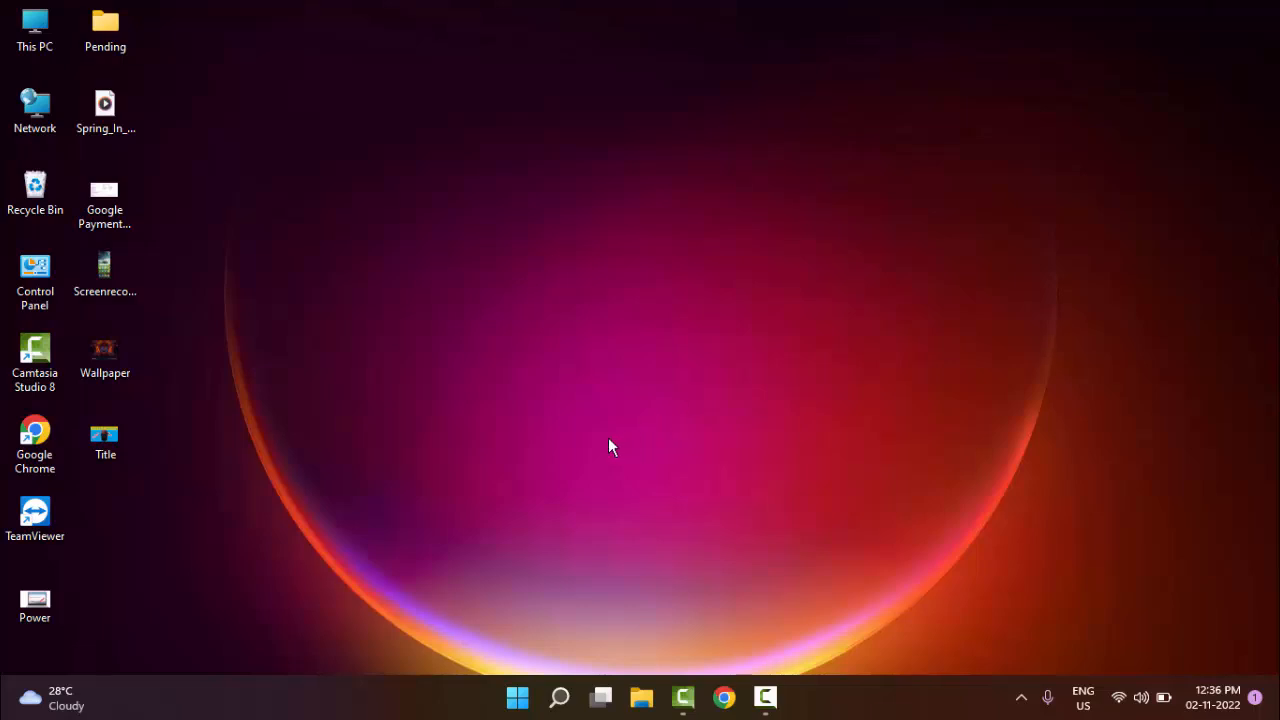
mouse_move(616, 442)
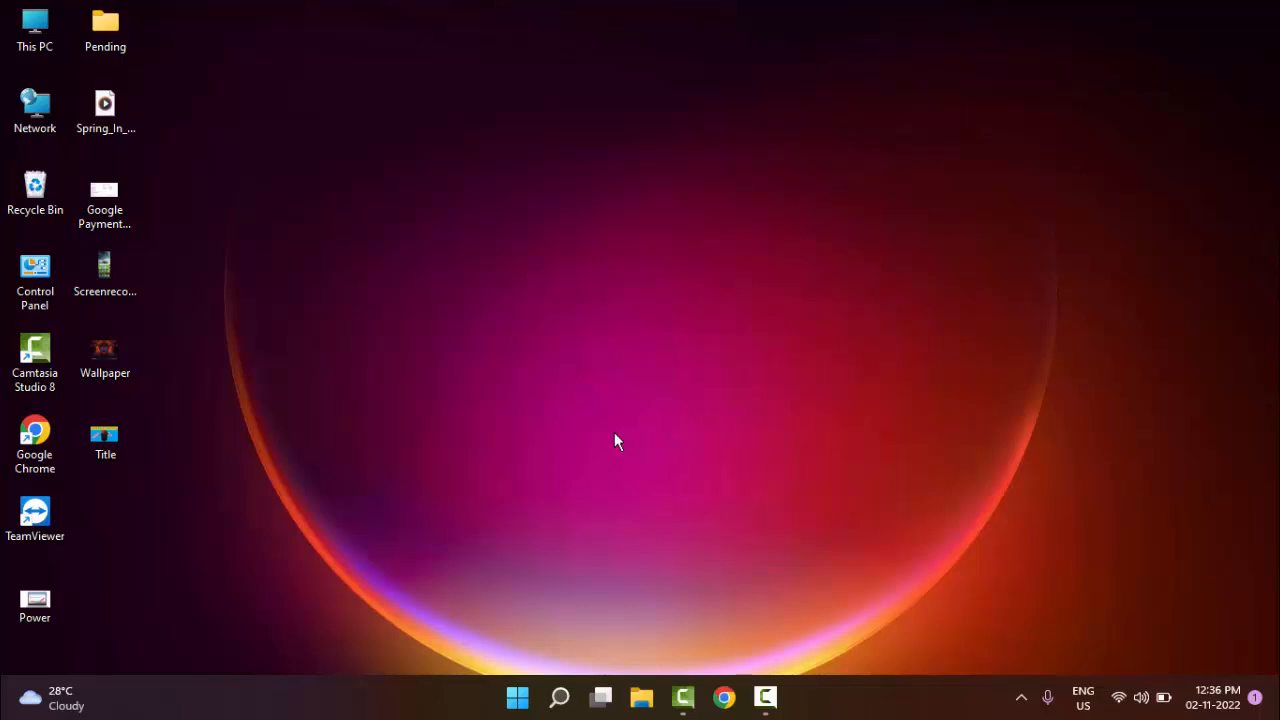
mouse_move(516, 648)
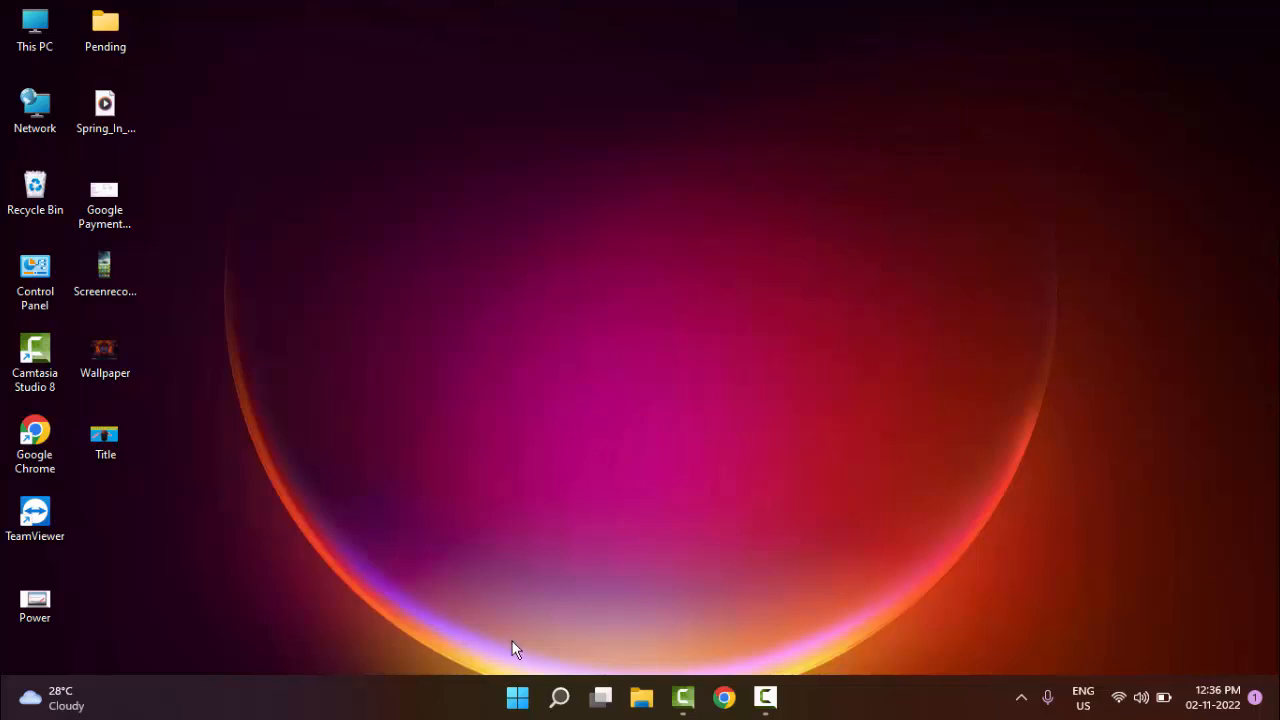
Step: Search Start for 'command prompt', run it as administrator and maximize the window
left_click(516, 696)
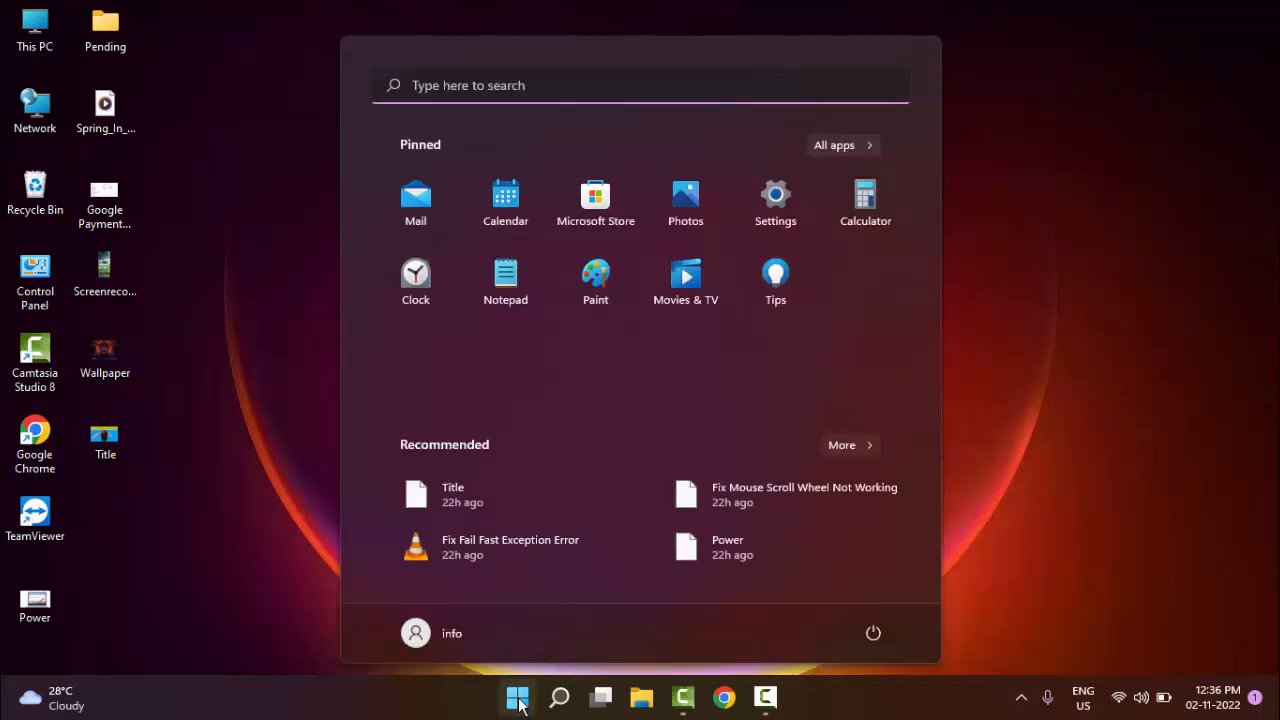
type("command pr")
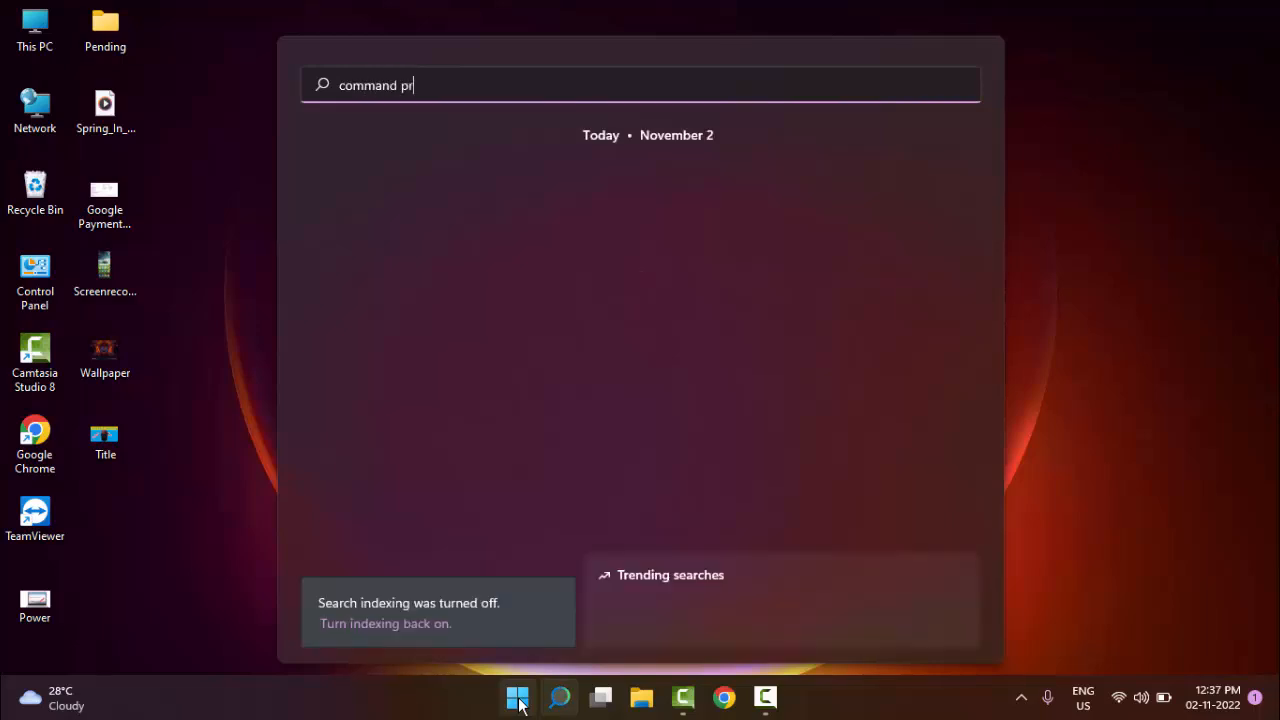
type("ompt")
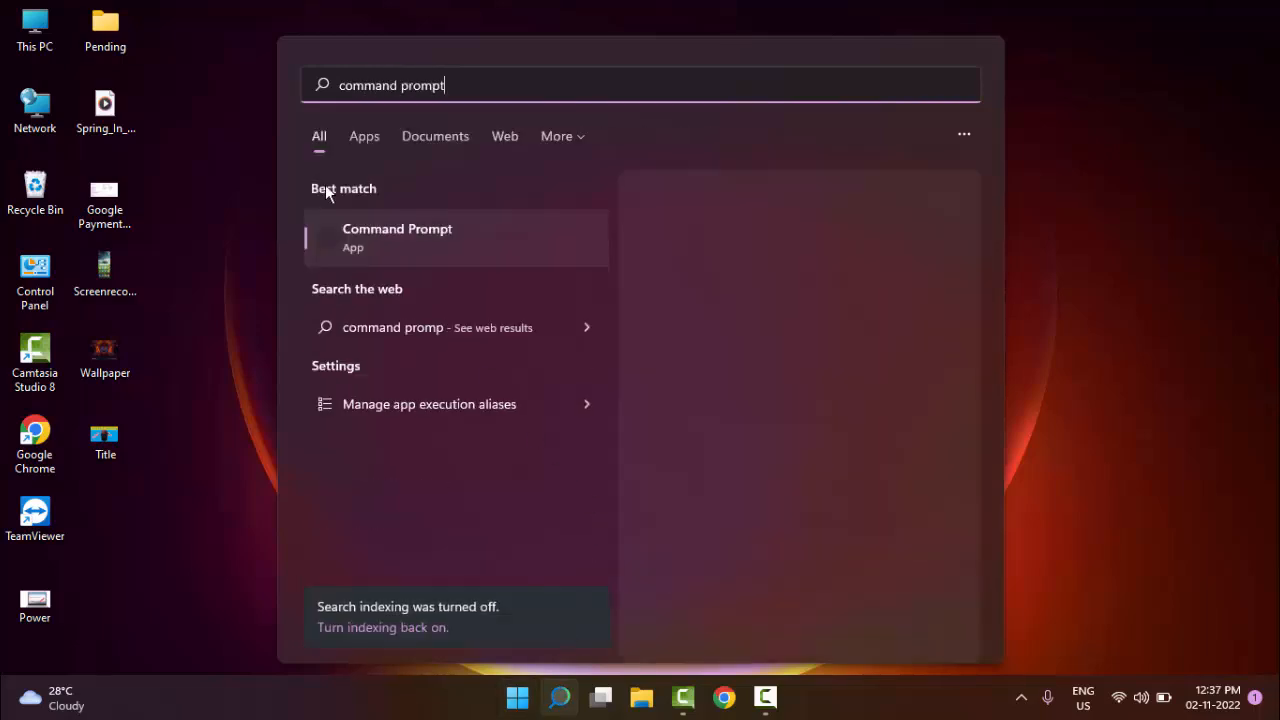
mouse_move(404, 248)
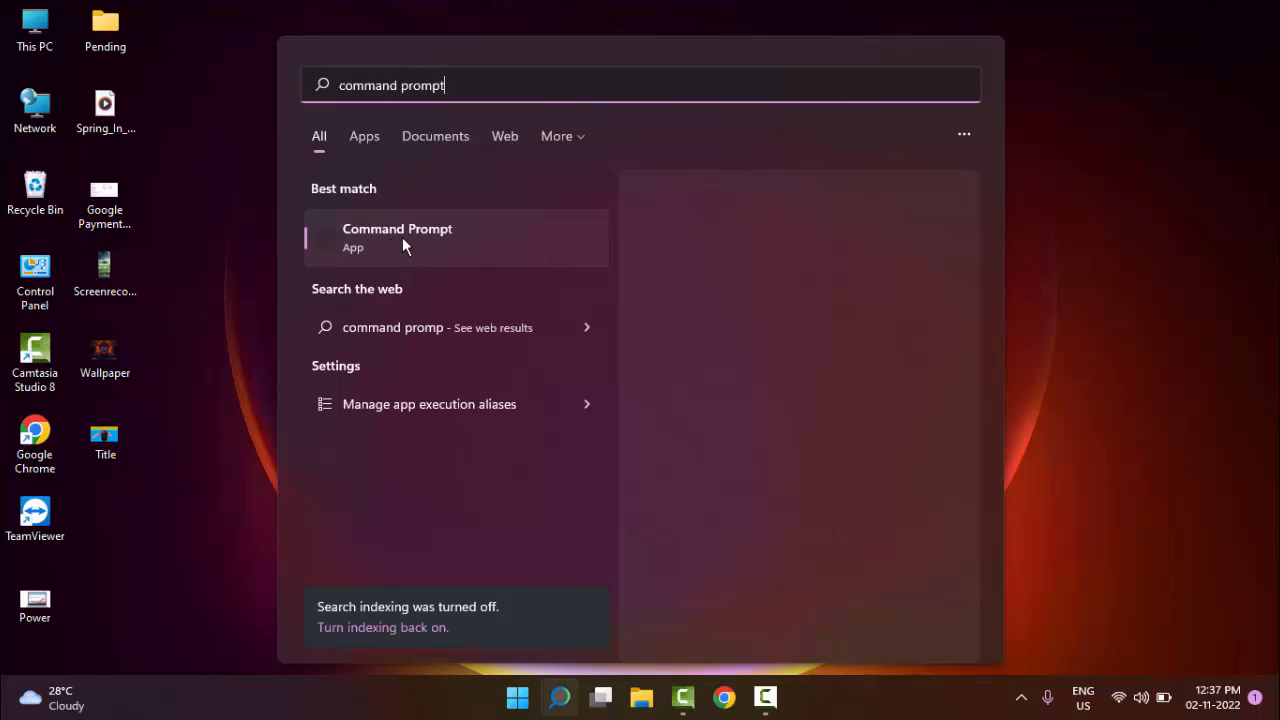
right_click(396, 236)
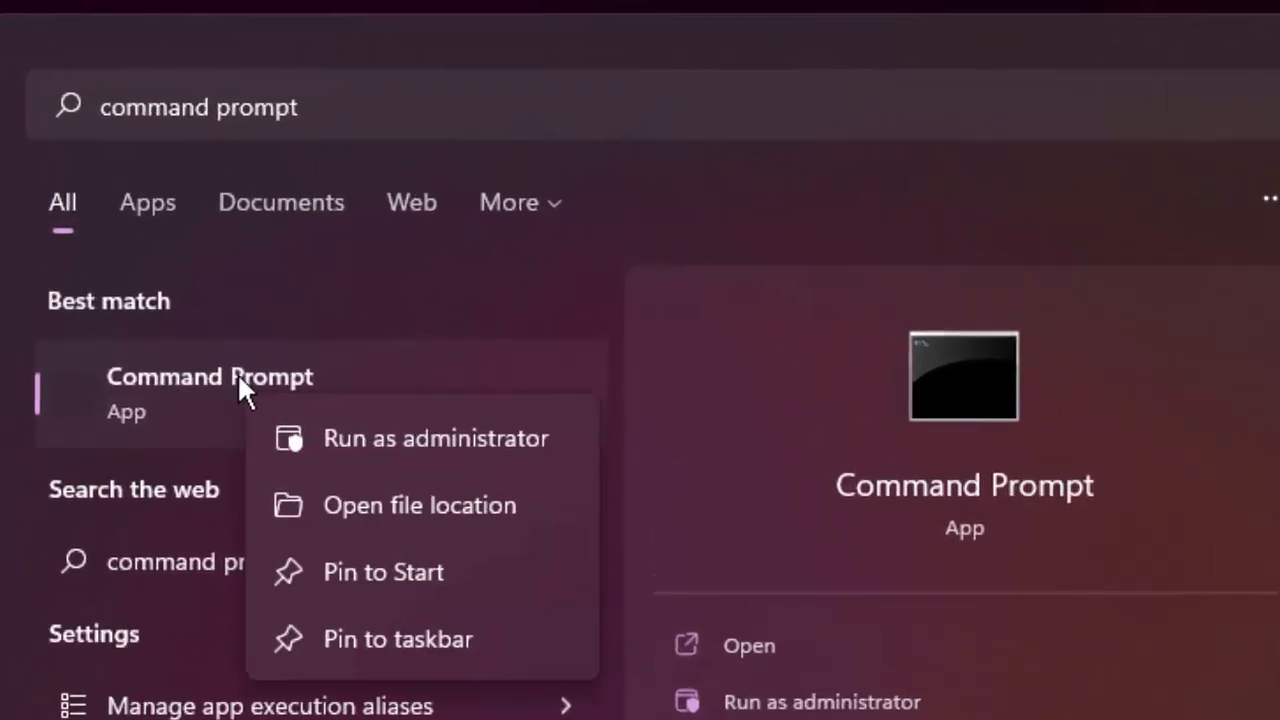
mouse_move(436, 438)
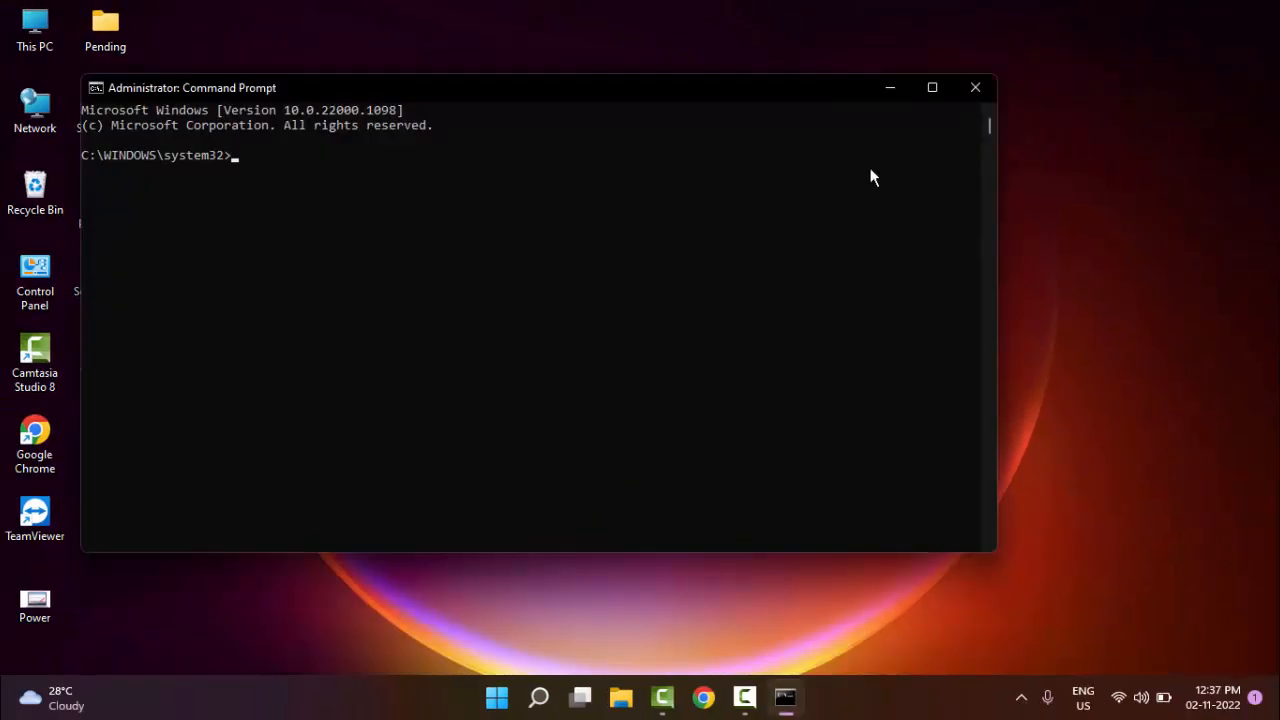
left_click(932, 88)
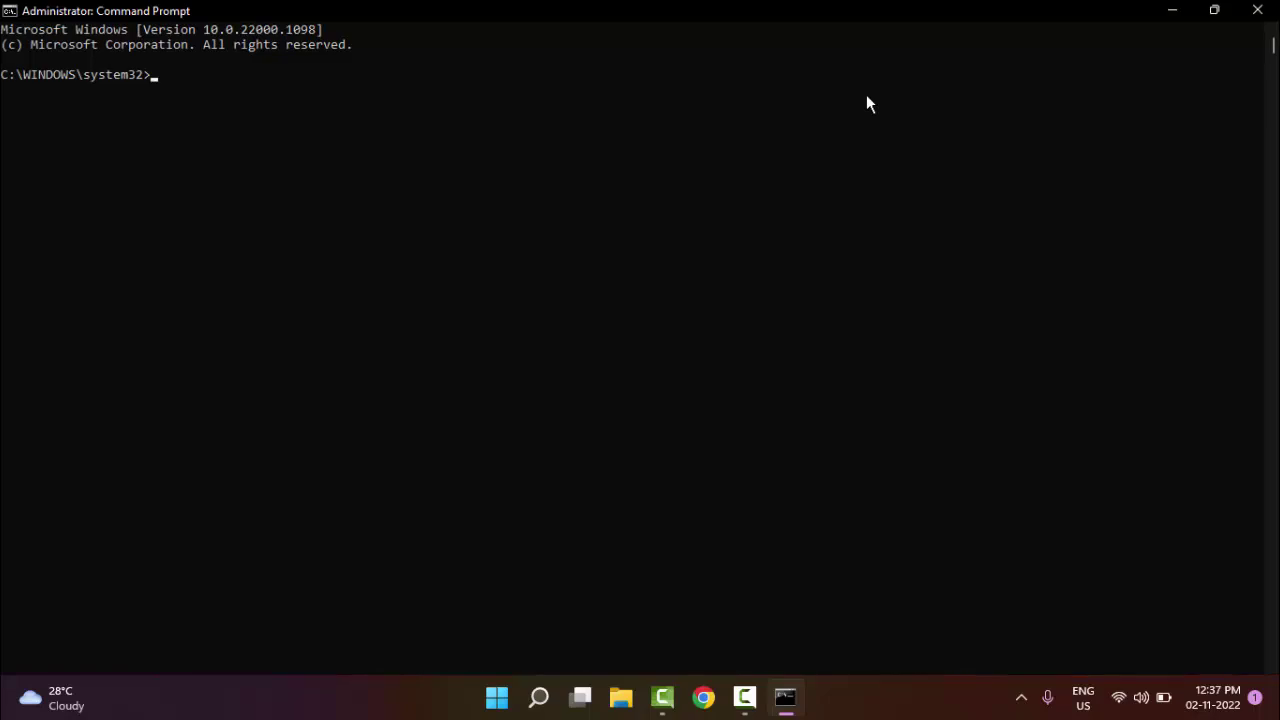
Step: Flush the DNS resolver cache with ipconfig /flushdns
type("ipc")
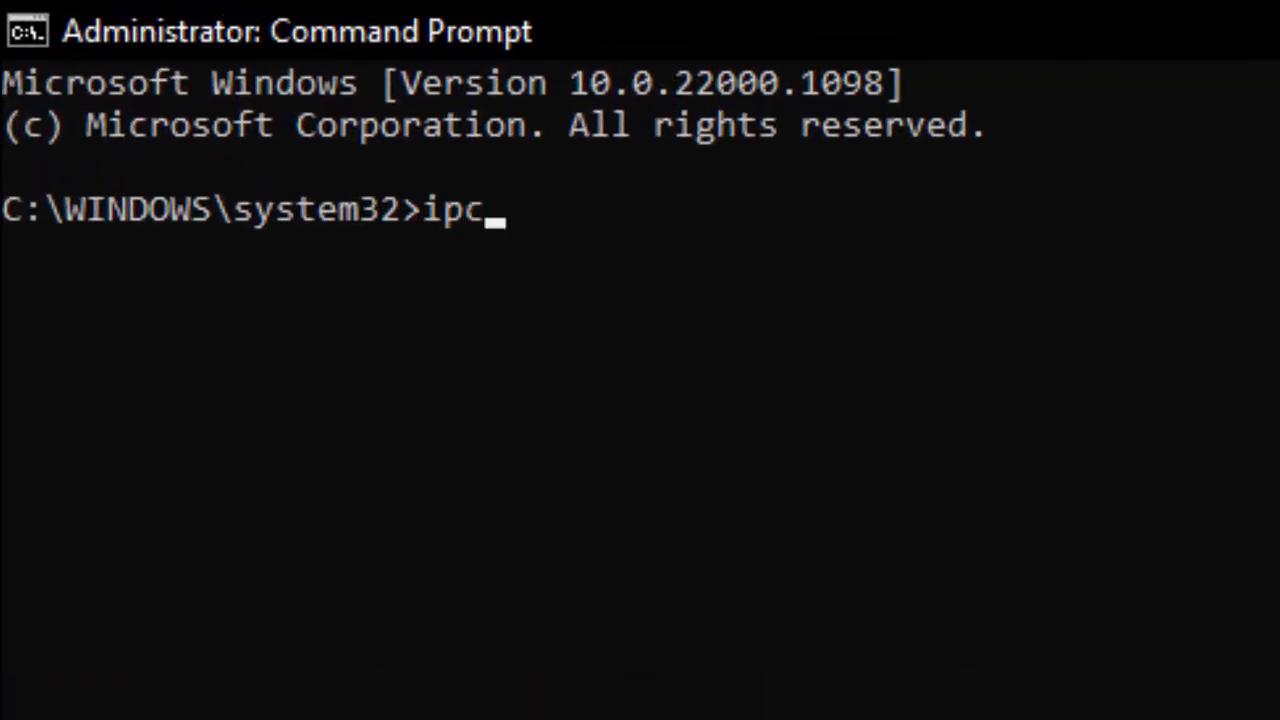
type("onfig /flush")
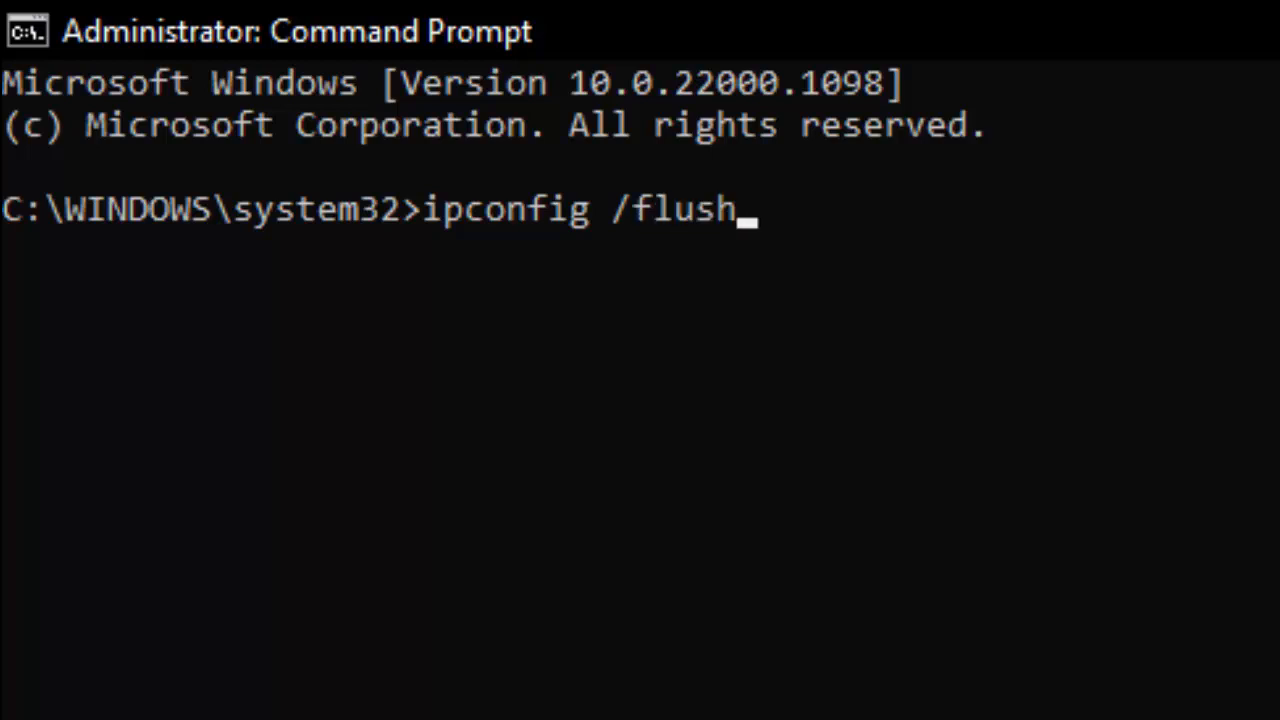
type("dns")
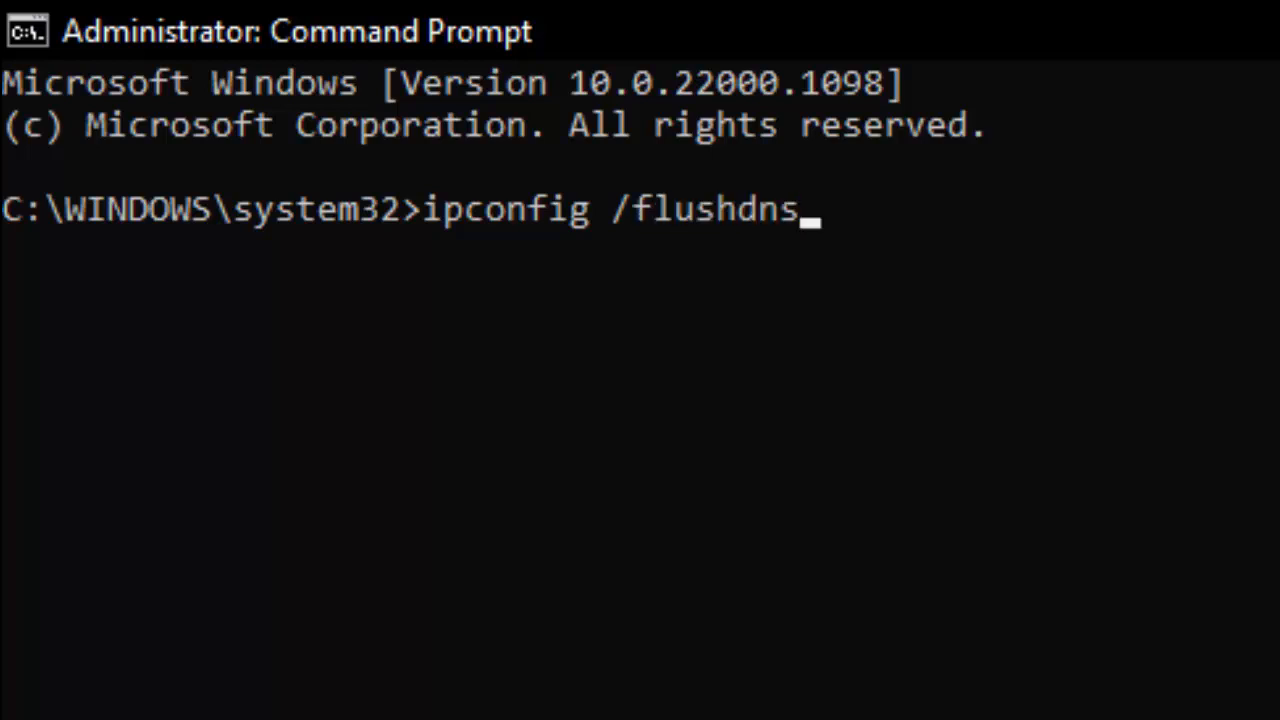
key("Return")
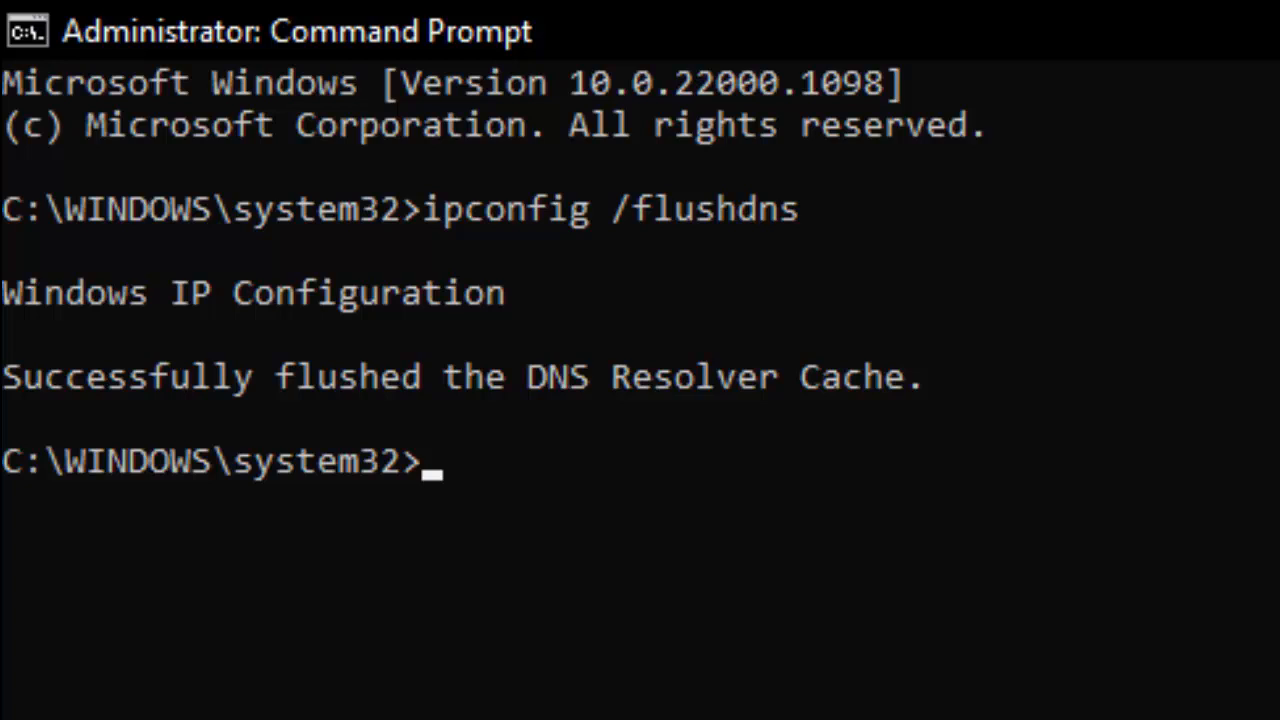
Step: Reset the Winsock catalog with netsh winsock reset
type("net")
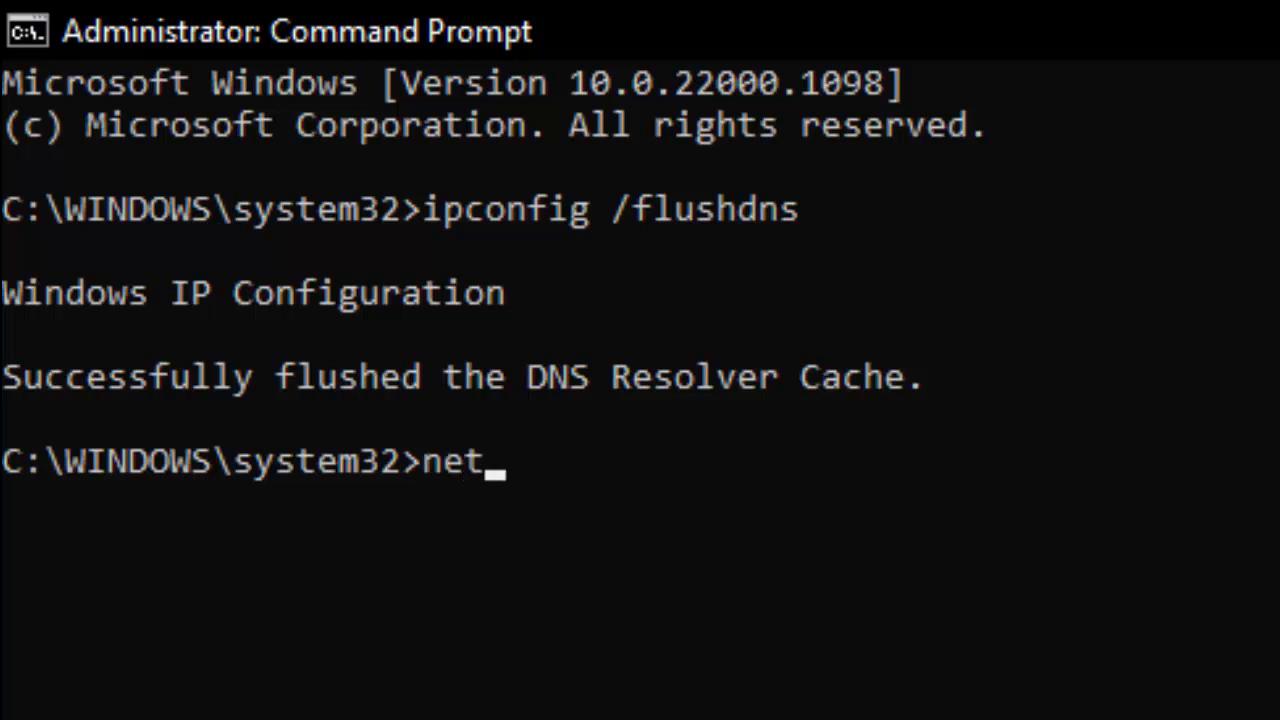
type("sh wins")
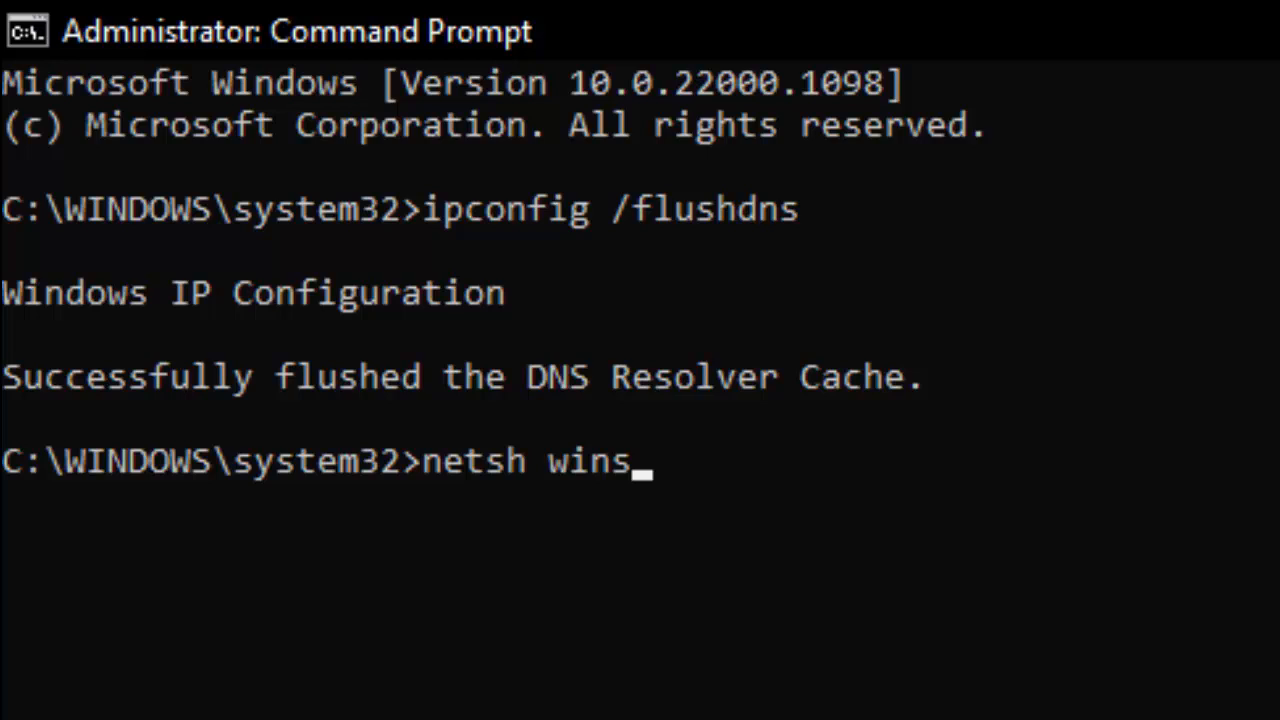
type("ock reset")
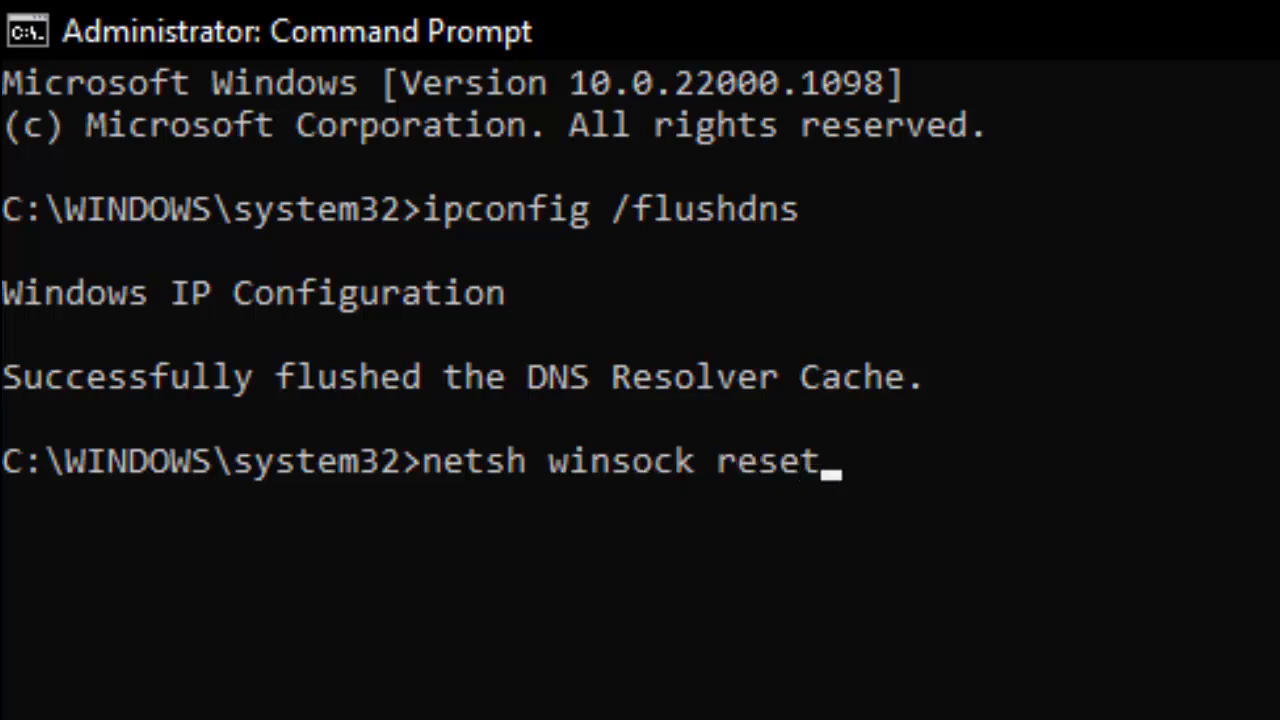
key("Return")
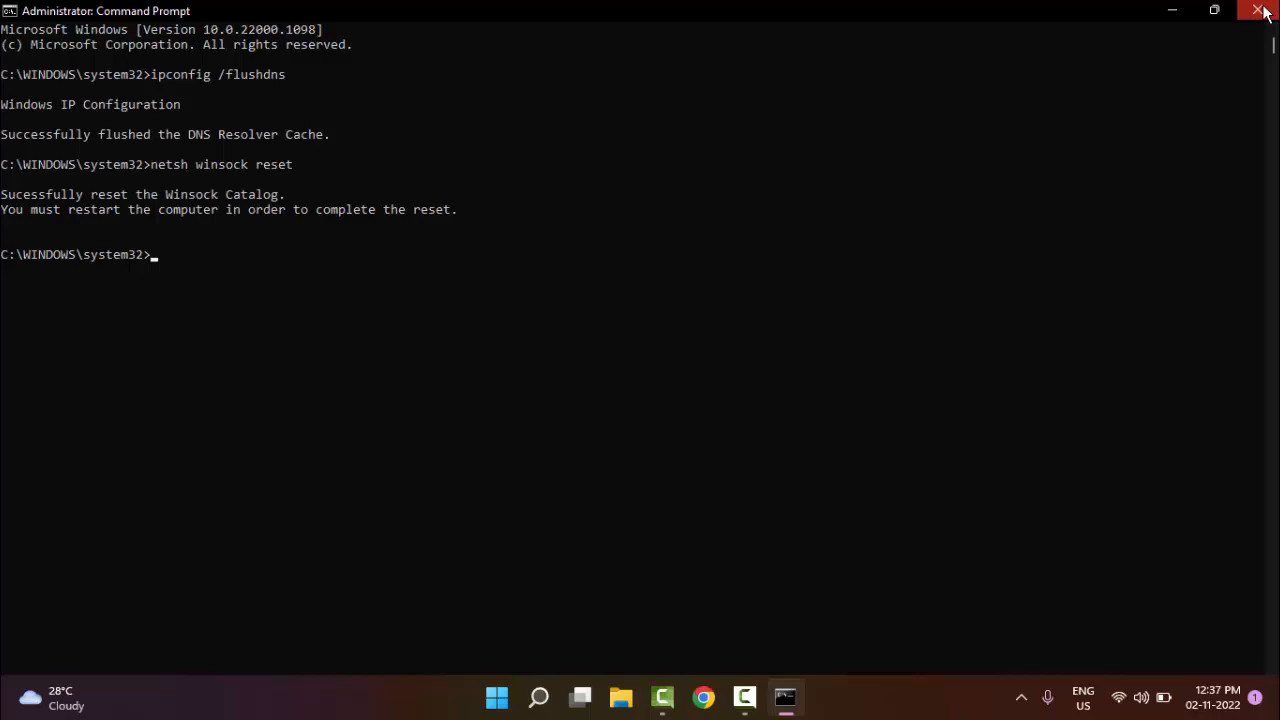
Step: Close Command Prompt and cancel the restart prompt, leaving the bare desktop
left_click(1258, 10)
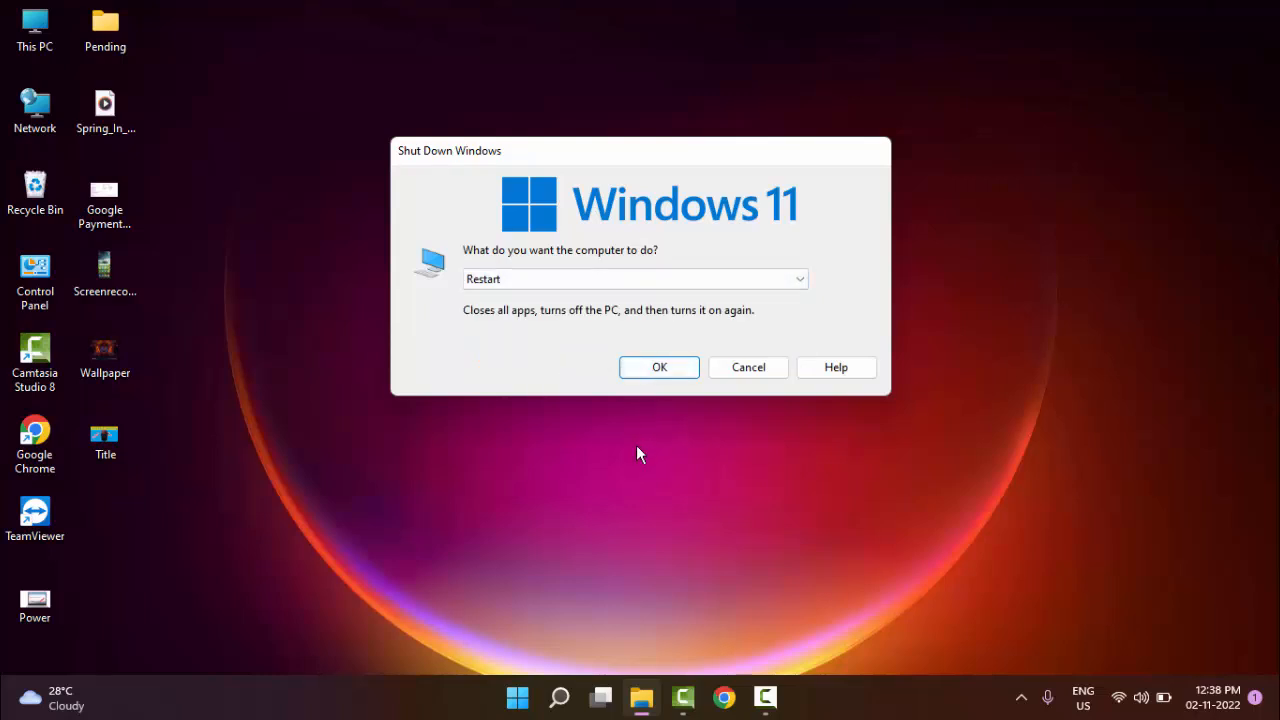
left_click(748, 368)
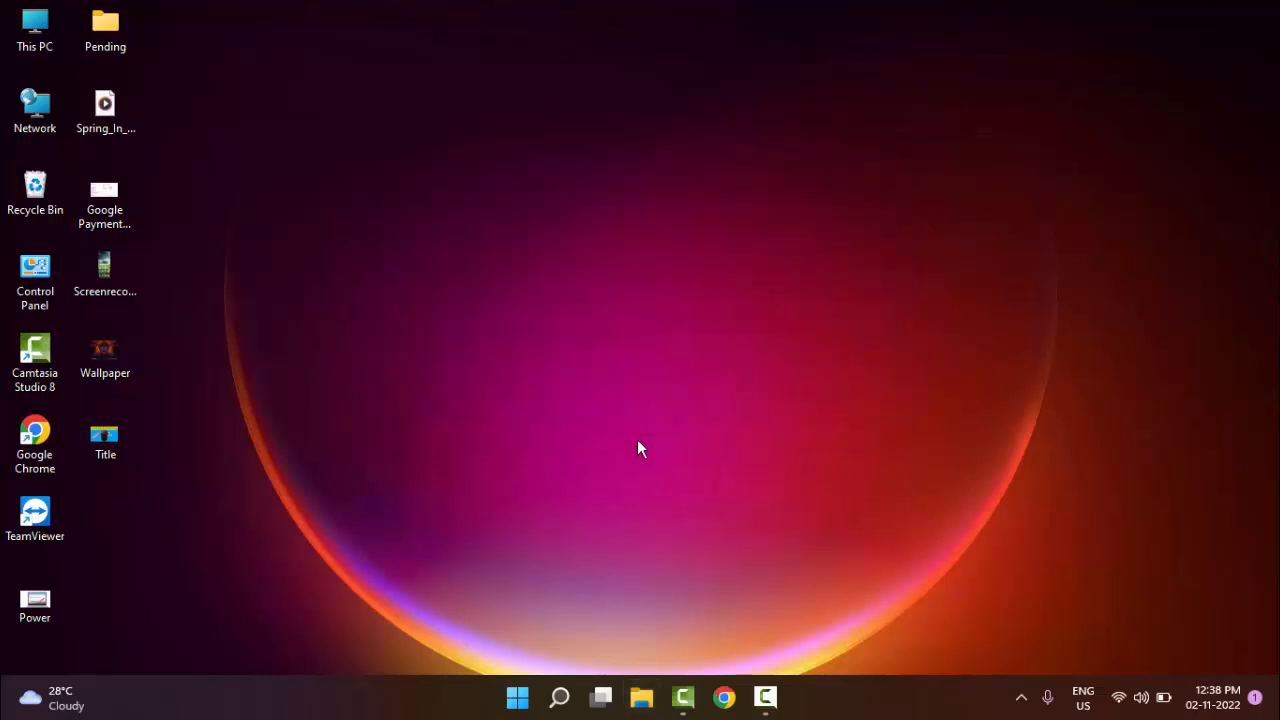